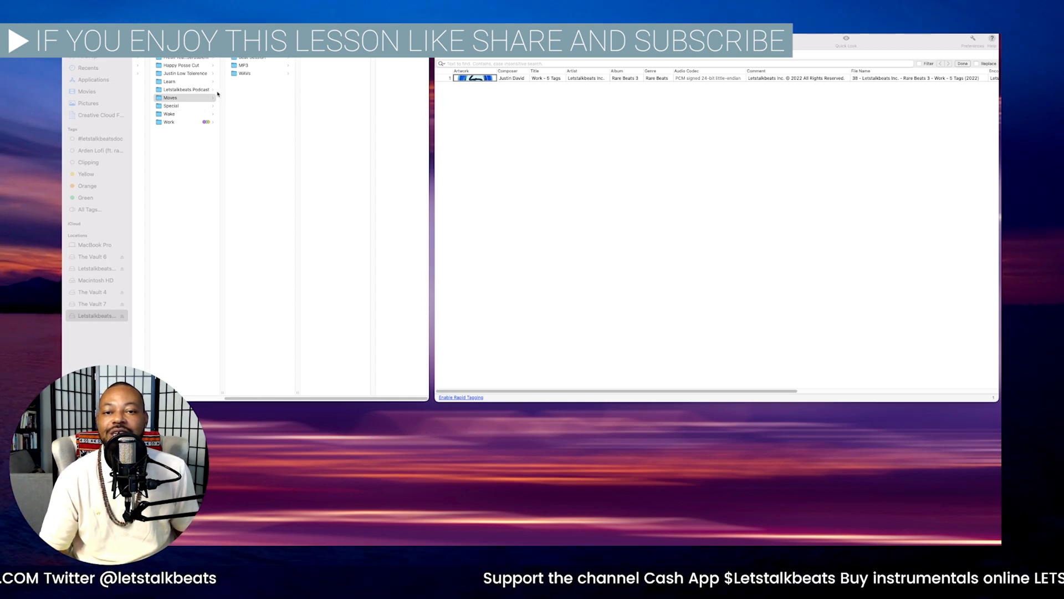
Step: Browse the Moves and Work beat folders in Finder
click(170, 97)
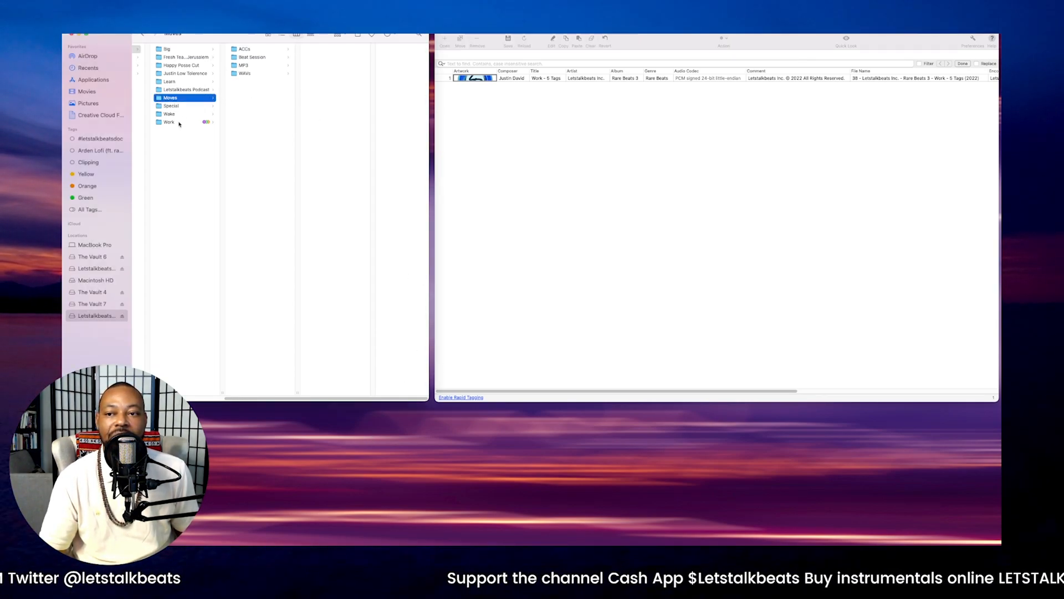
click(169, 122)
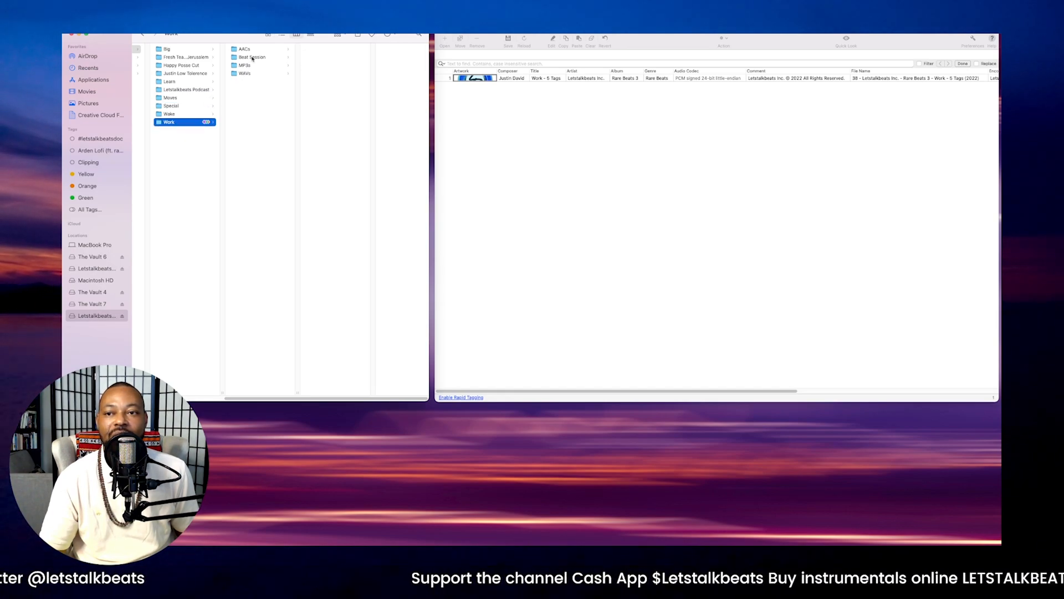
click(243, 73)
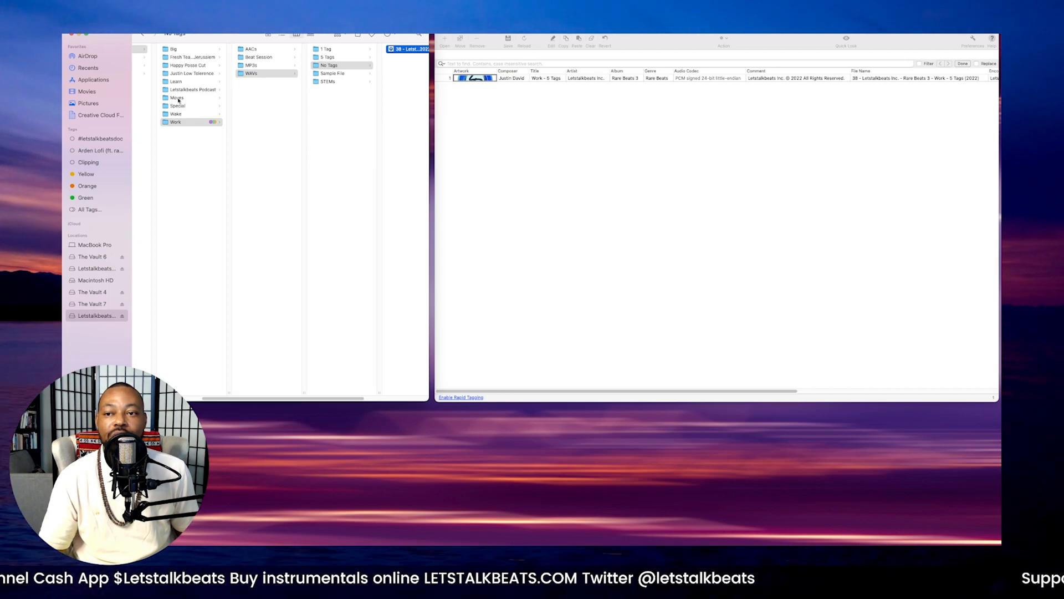
click(177, 97)
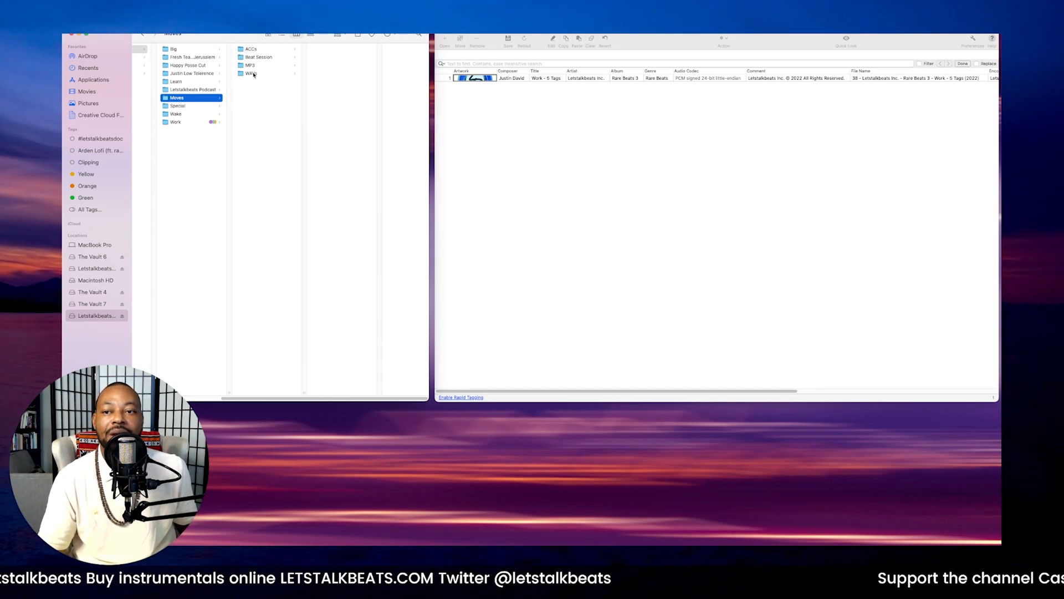
Step: Add the Moves WAV and MP3 files from the 5 Tags, 1 Tag, No Tags and Sample File folders
click(251, 73)
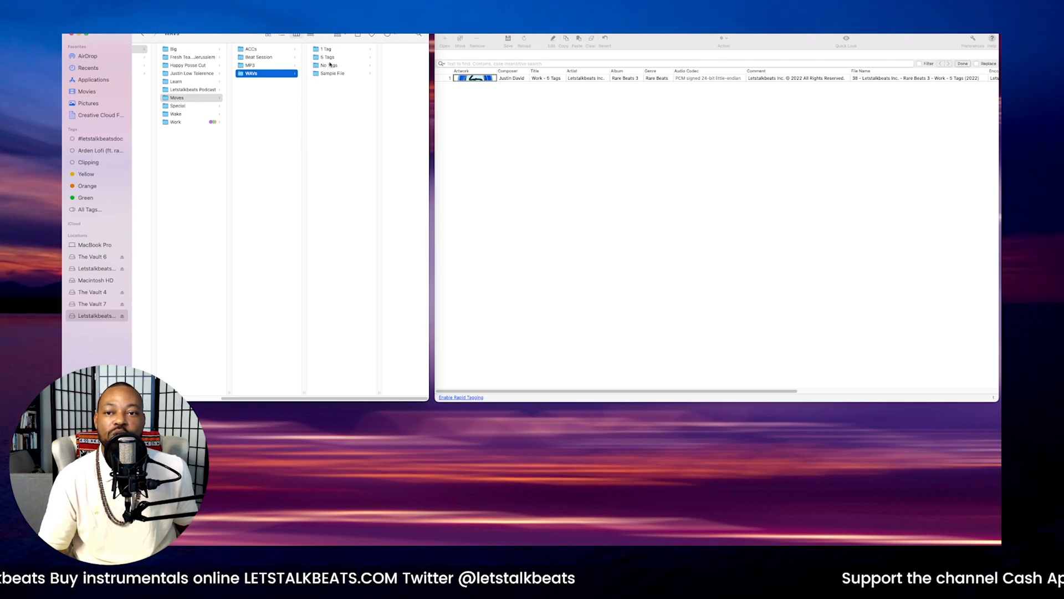
click(326, 56)
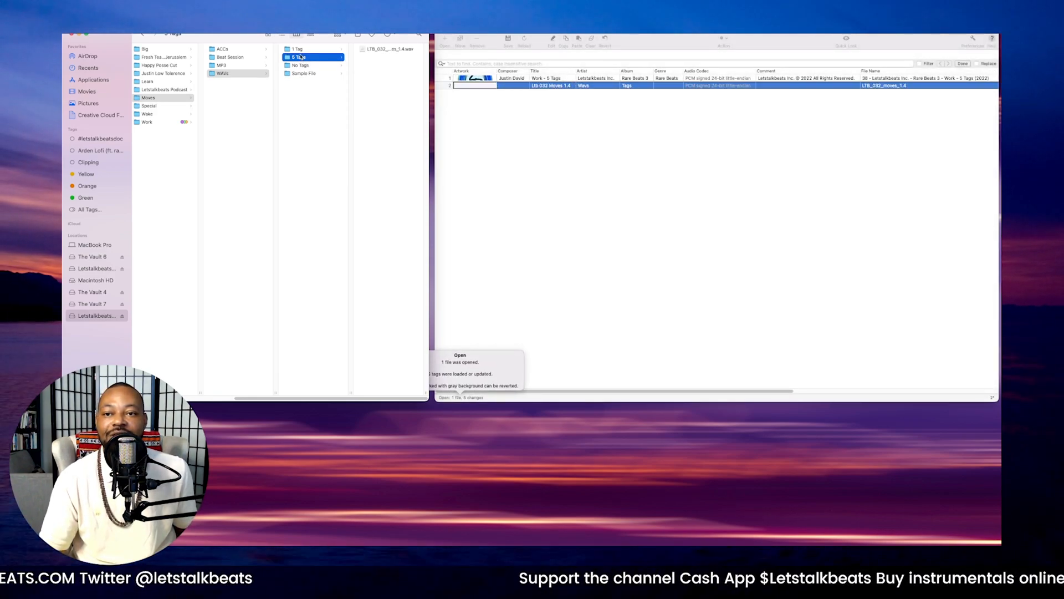
click(312, 48)
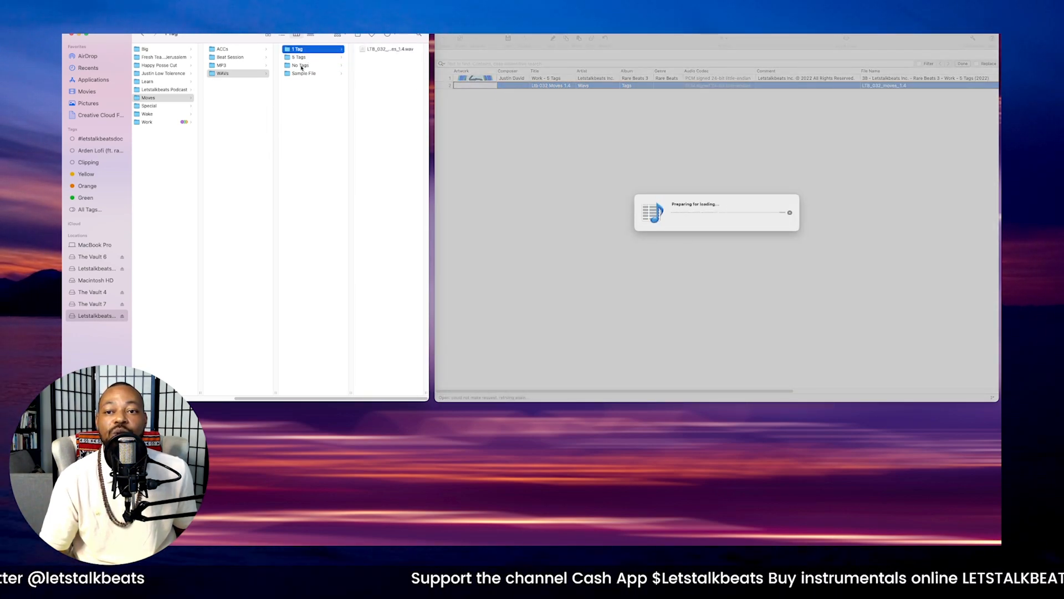
click(312, 65)
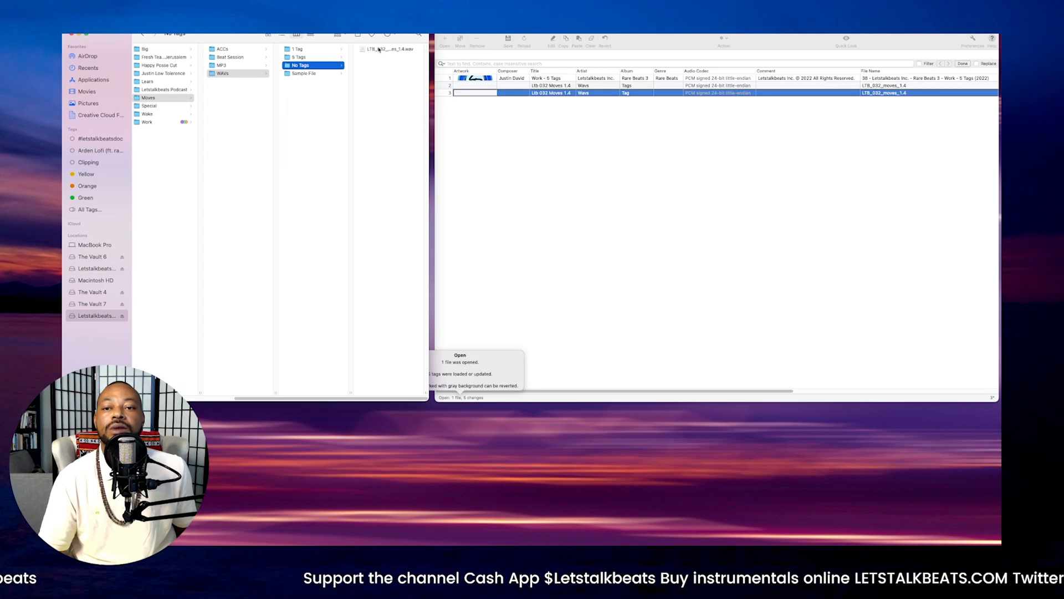
click(238, 65)
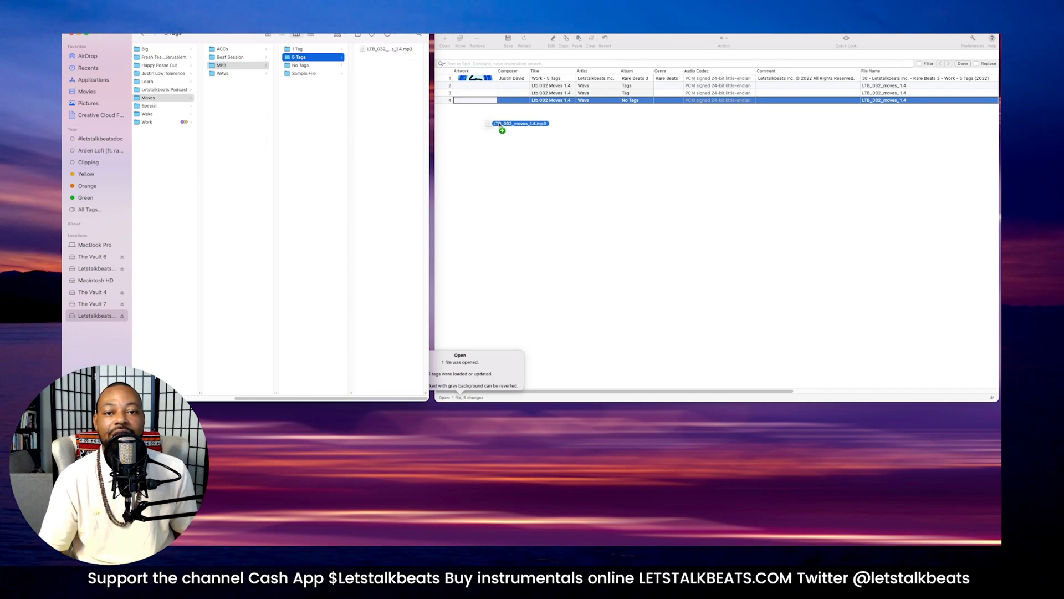
click(312, 48)
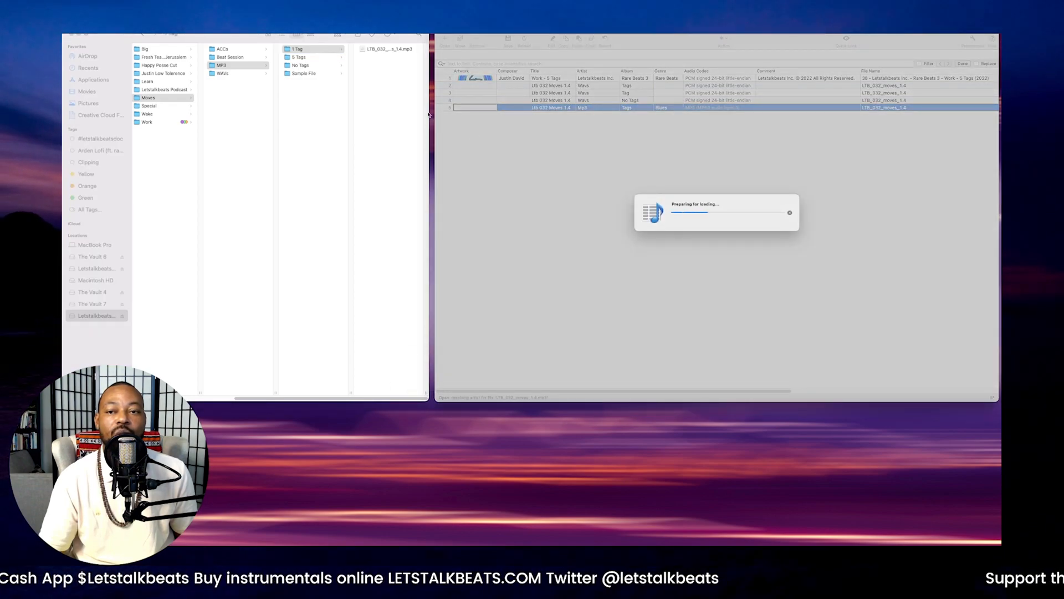
click(303, 73)
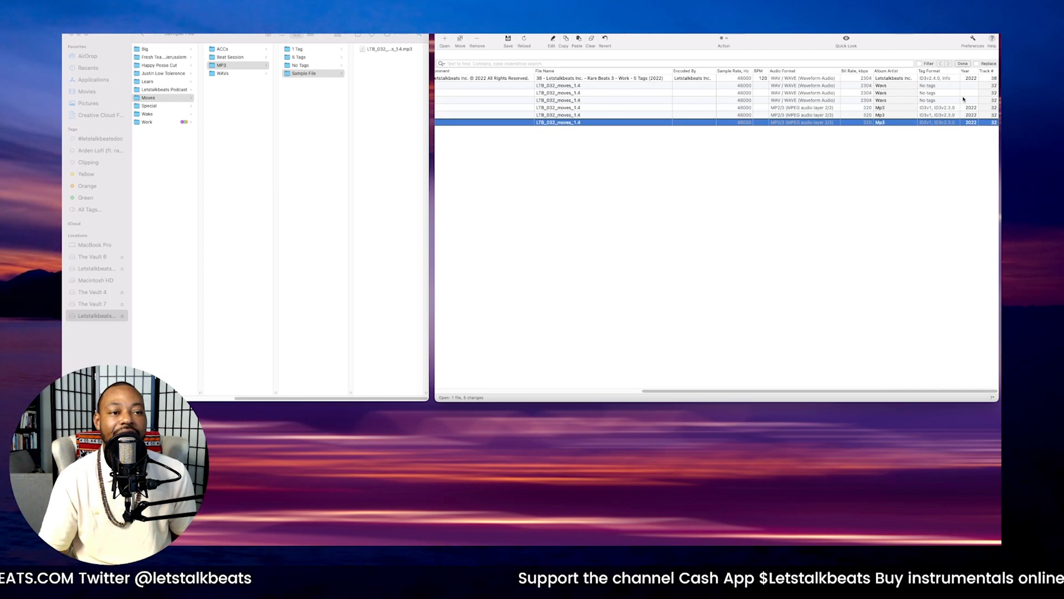
mouse_move(423, 134)
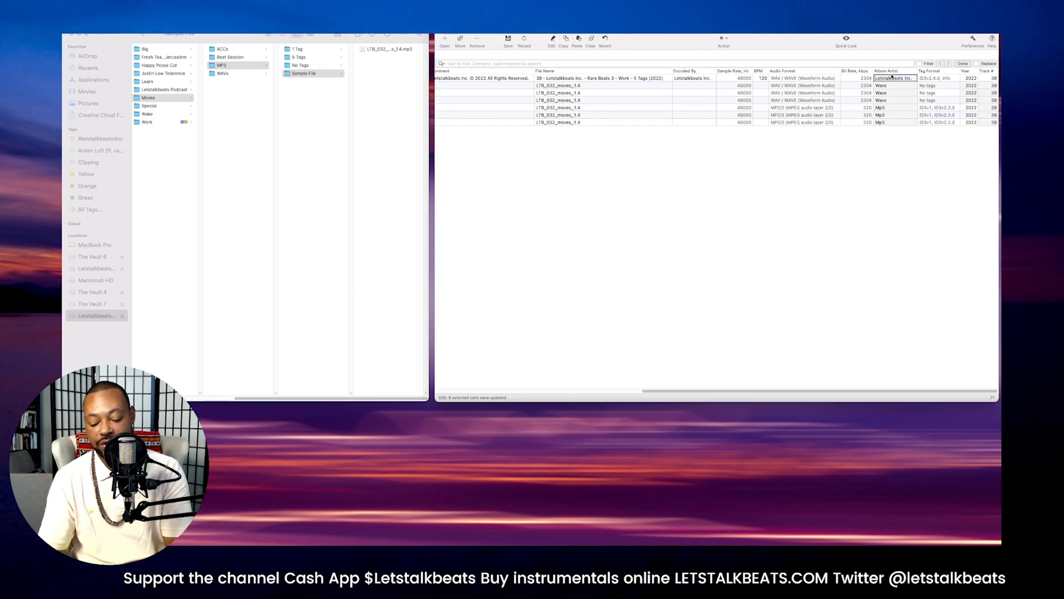
Step: Paste the reference row's Letstalkbeats Inc. Album Artist and Encoded By into the new rows, plus BPM 82
click(895, 85)
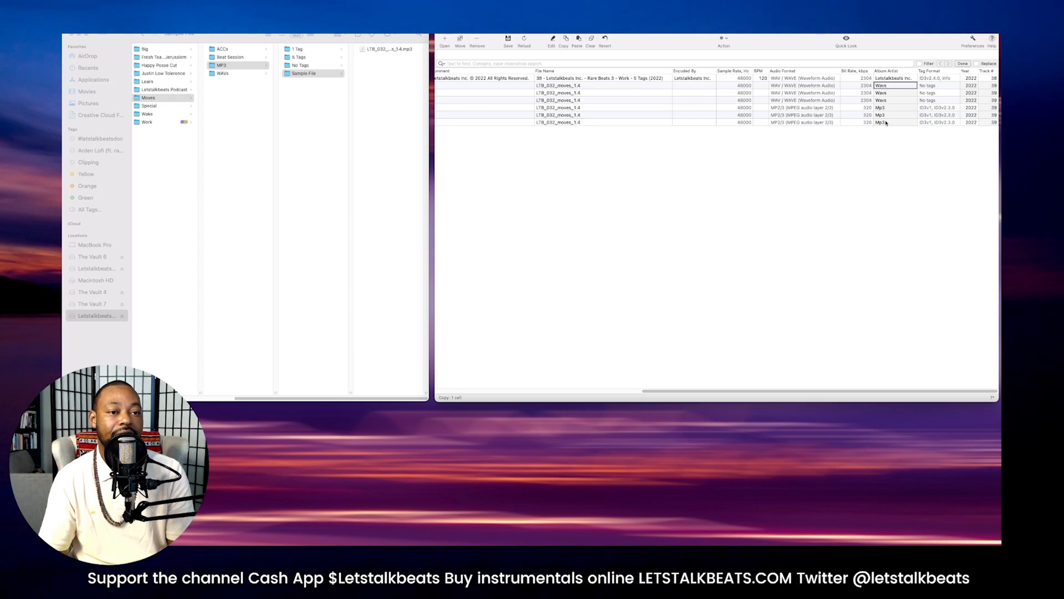
click(577, 45)
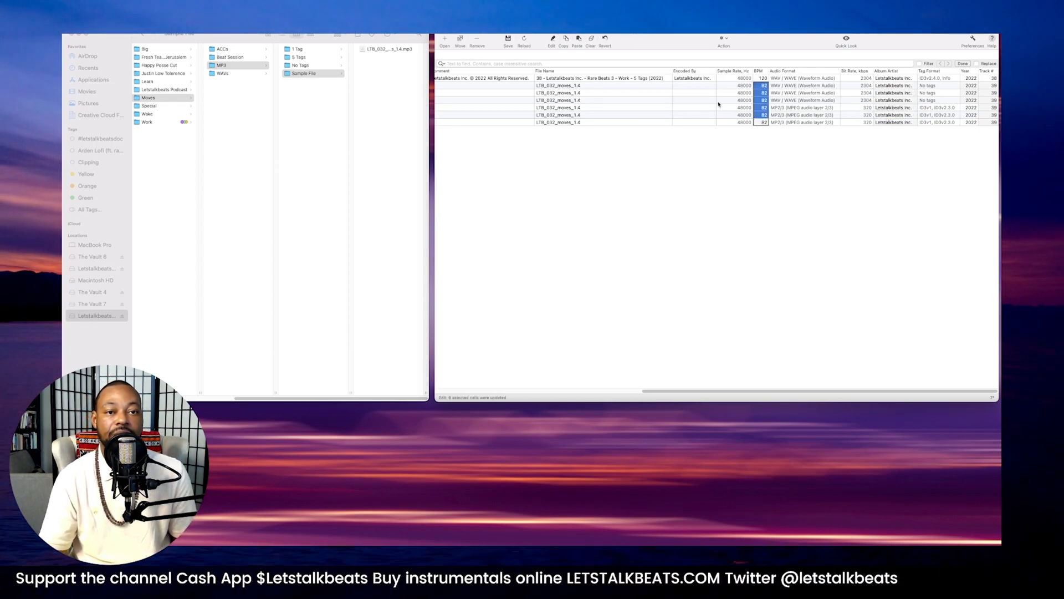
click(692, 85)
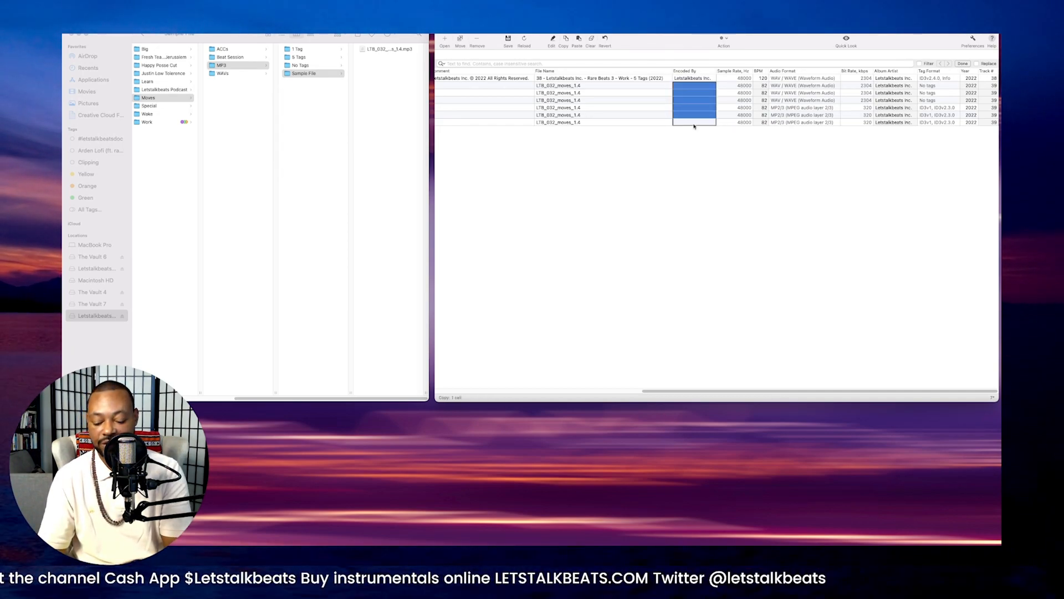
click(577, 40)
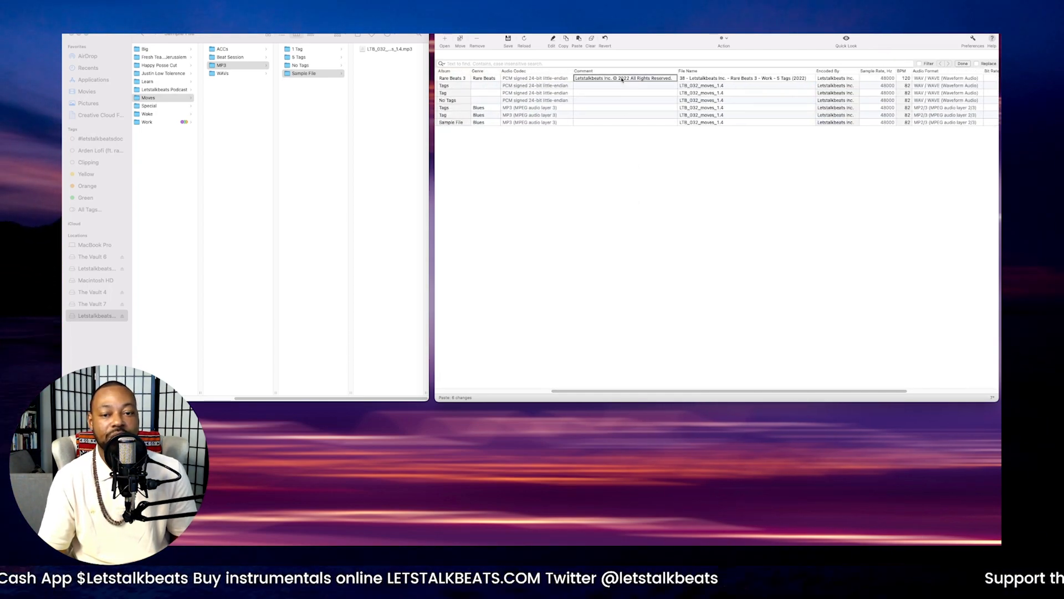
Step: Paste the reference copyright comment into the new files and set their genre to Rare Beats
click(621, 85)
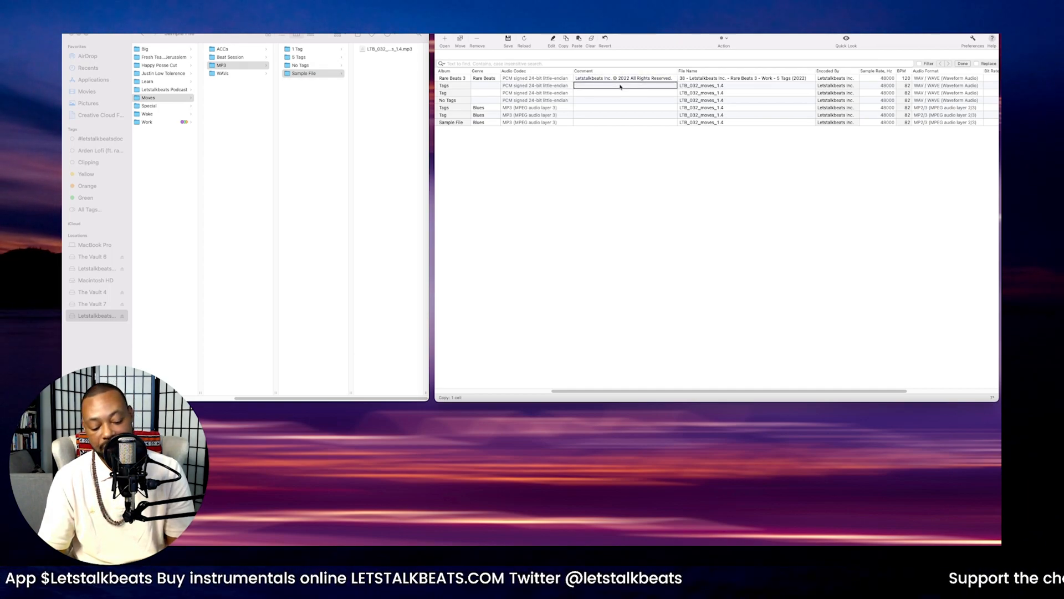
click(578, 41)
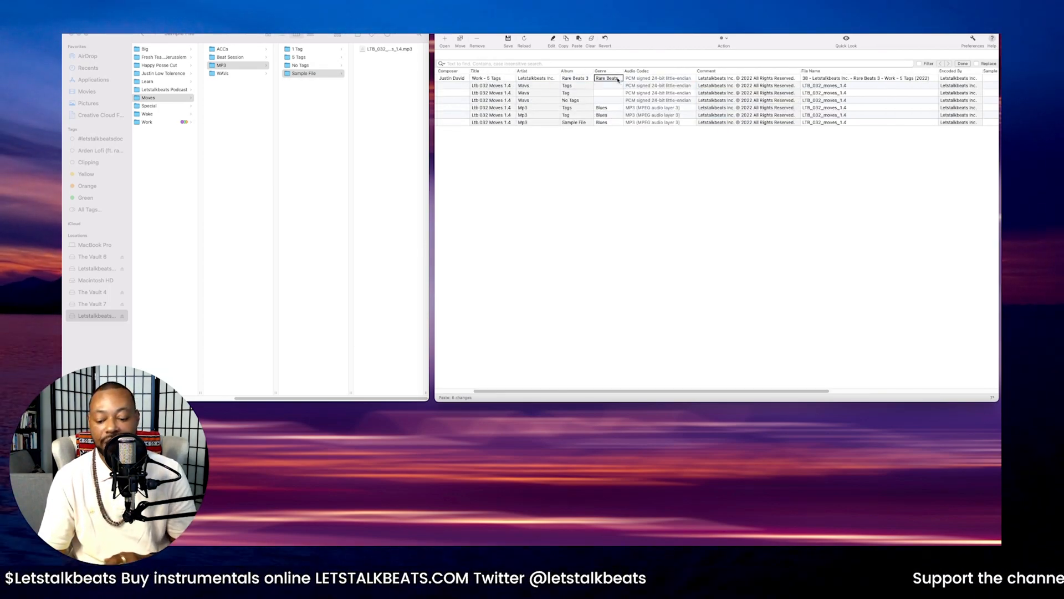
click(607, 85)
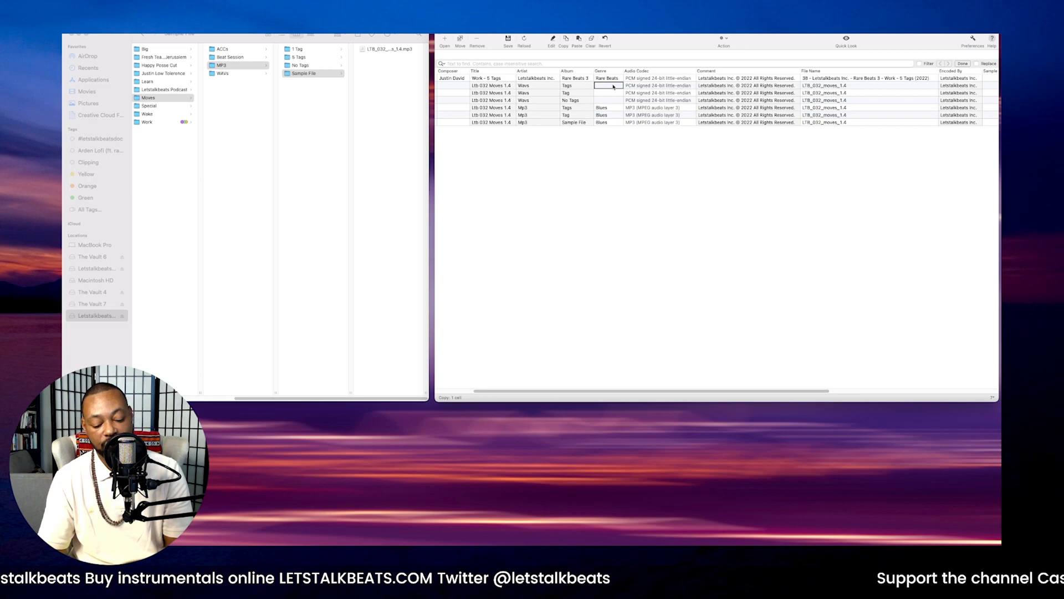
click(577, 46)
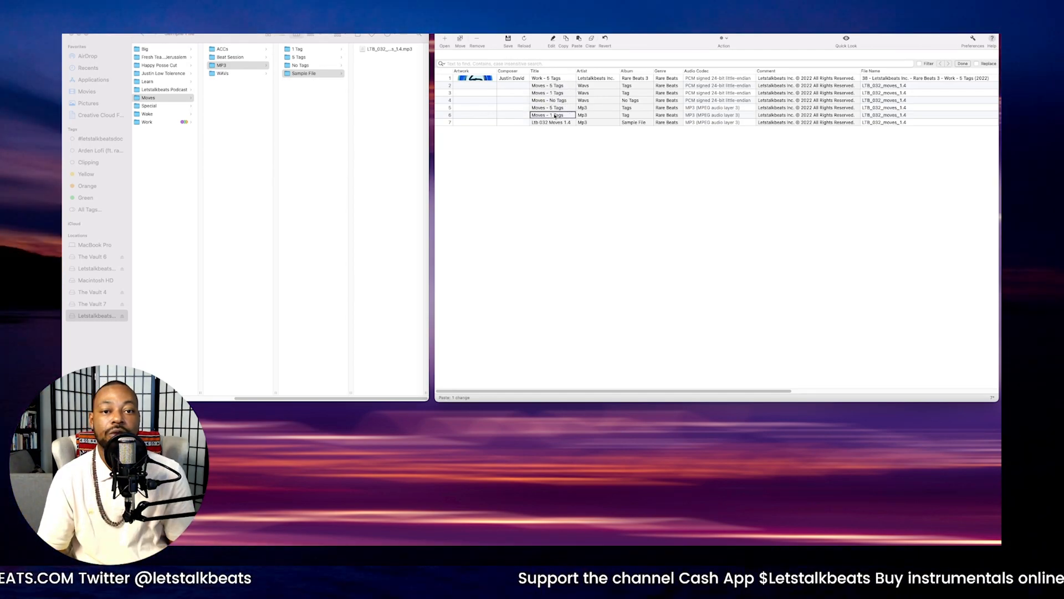
Step: Pick the untagged MP3 from Finder's No Tags folder as the eighth track
click(303, 74)
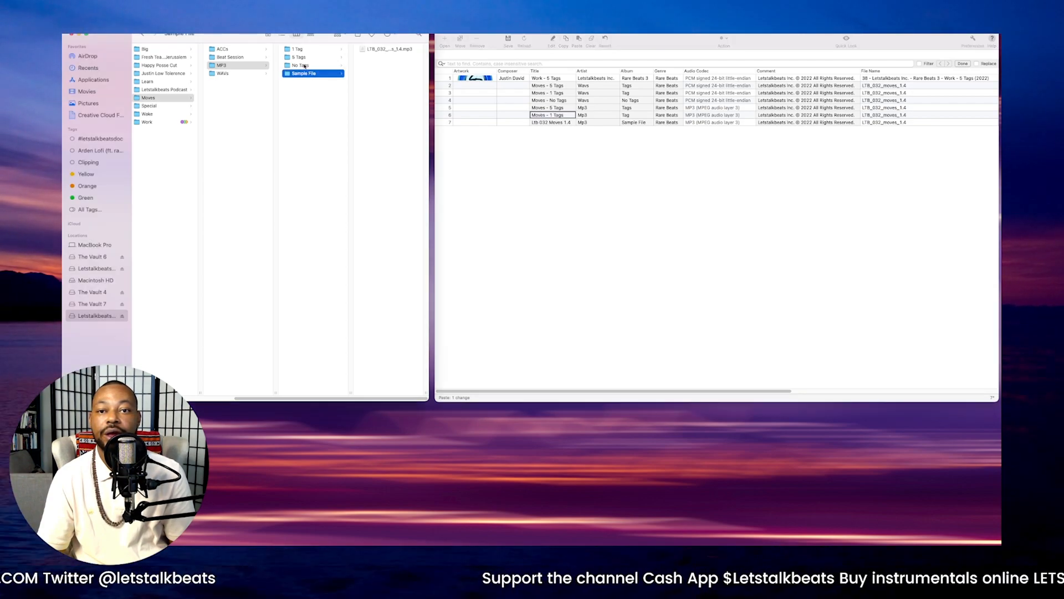
click(300, 66)
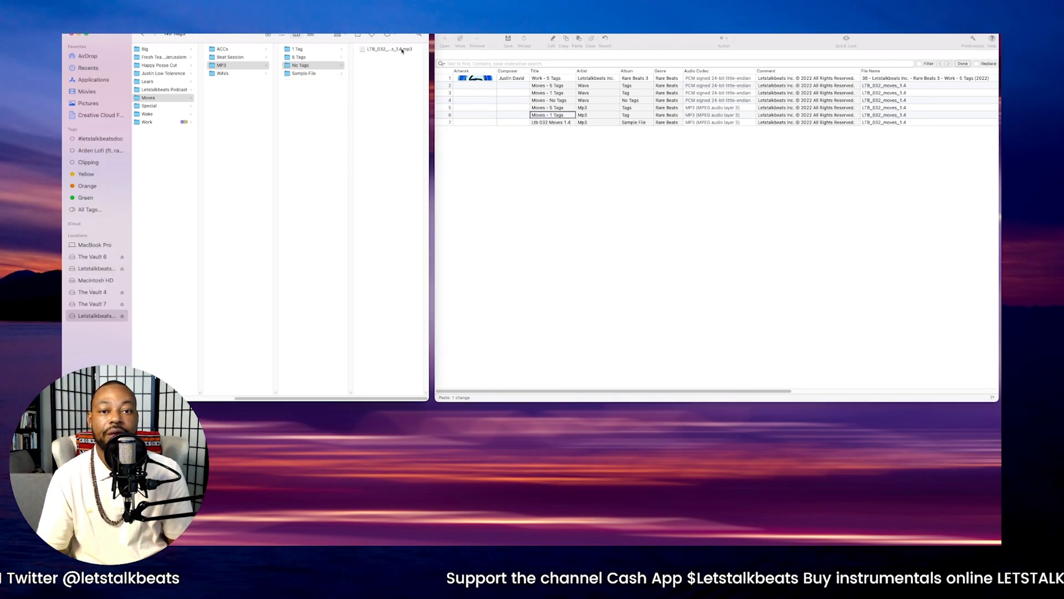
click(301, 65)
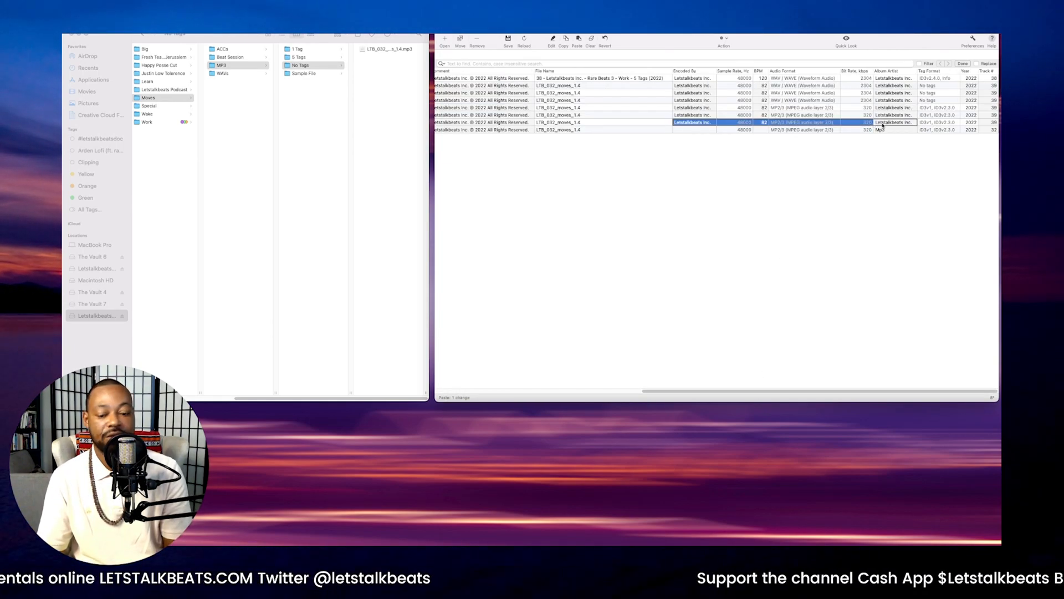
Step: Paste the first track's cover artwork and Justin David composer into the other tracks
click(693, 129)
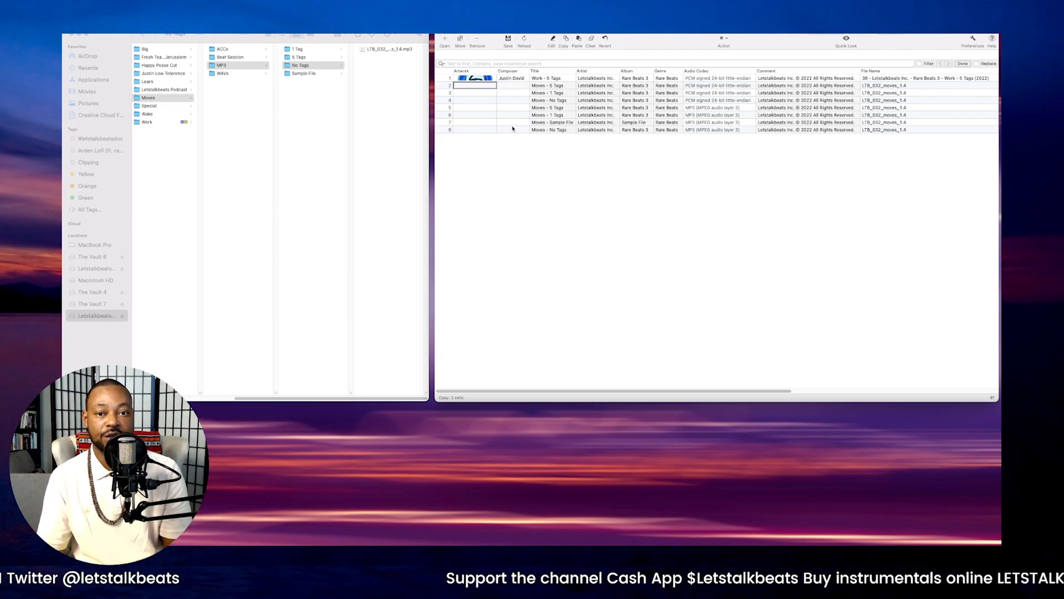
click(577, 40)
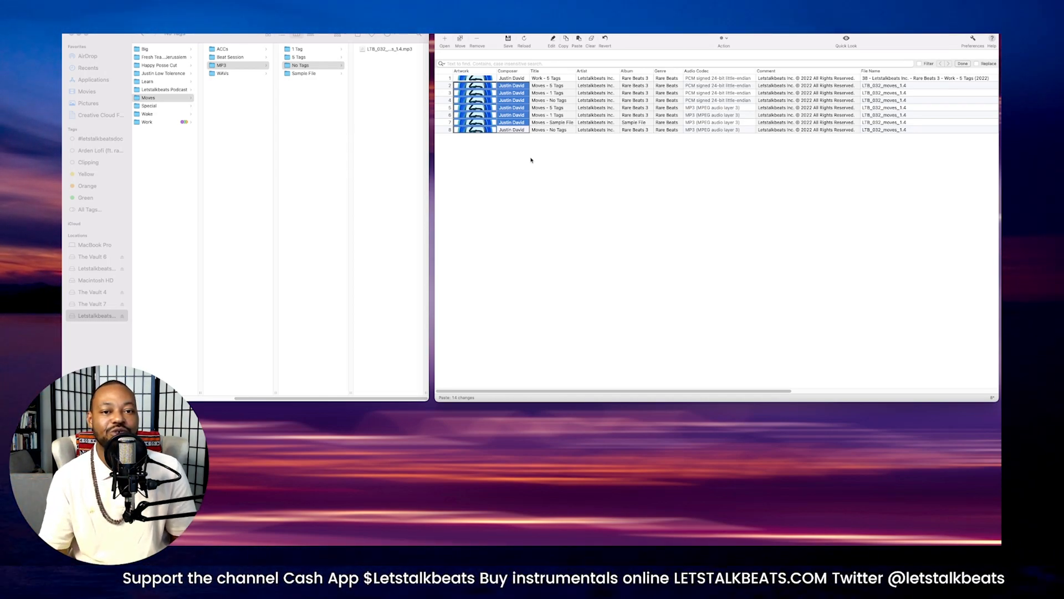
Step: Rename the Moves files from Track #, Artist, Album, Title and Year tags, then save
scroll(right, 3)
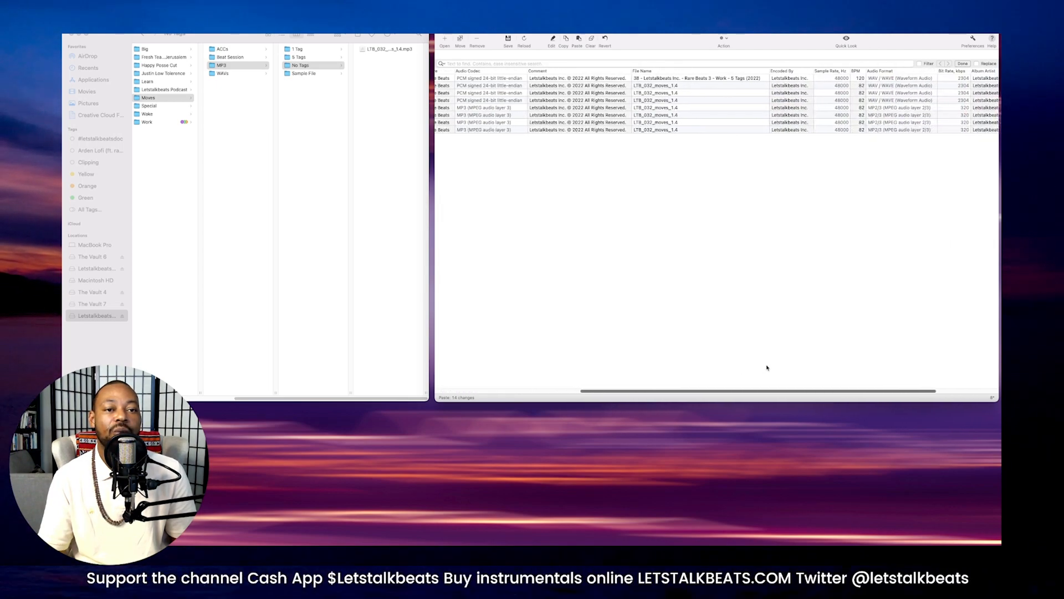
double_click(679, 85)
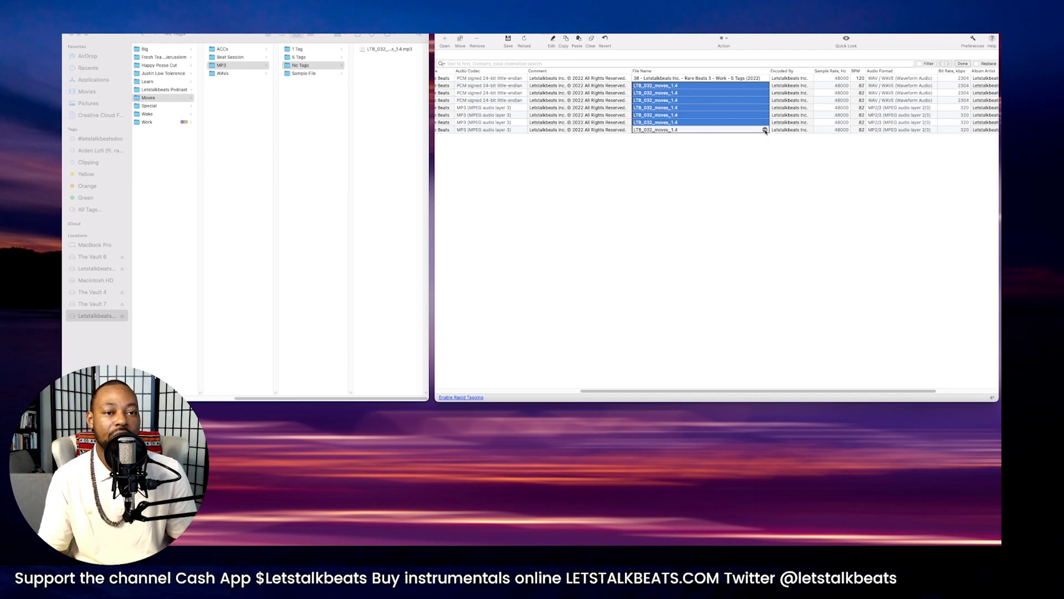
click(765, 130)
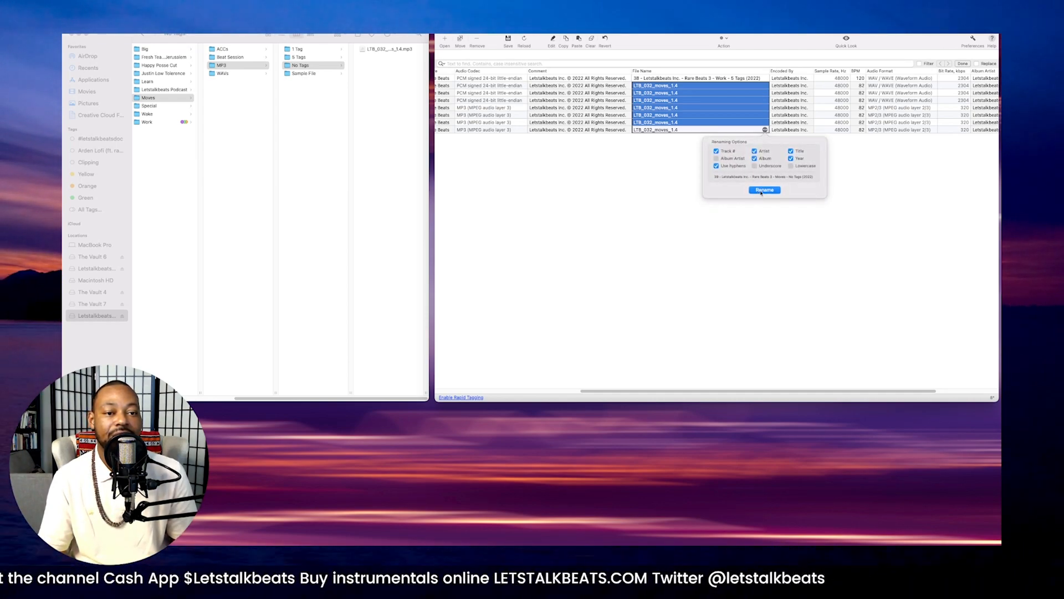
click(764, 190)
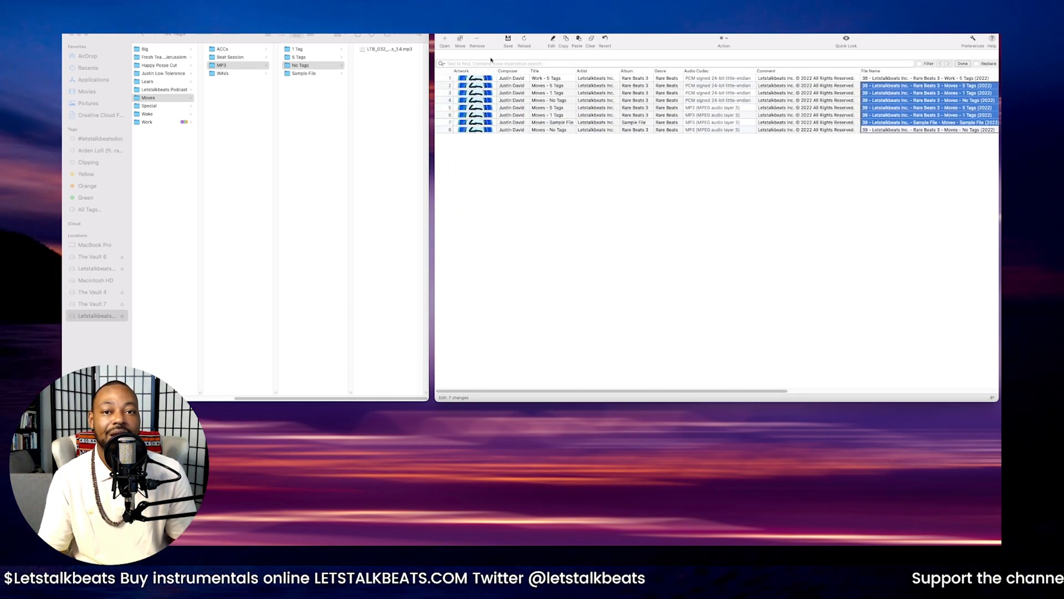
click(508, 41)
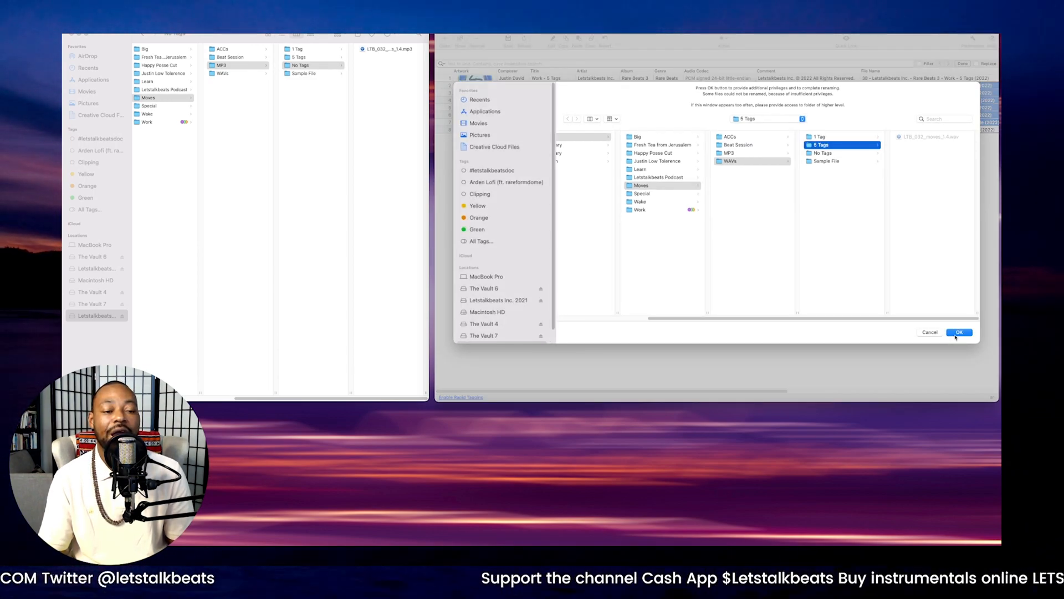
Step: Grant access to the 5 Tags and 1 Tag folders, confirming each request
click(959, 332)
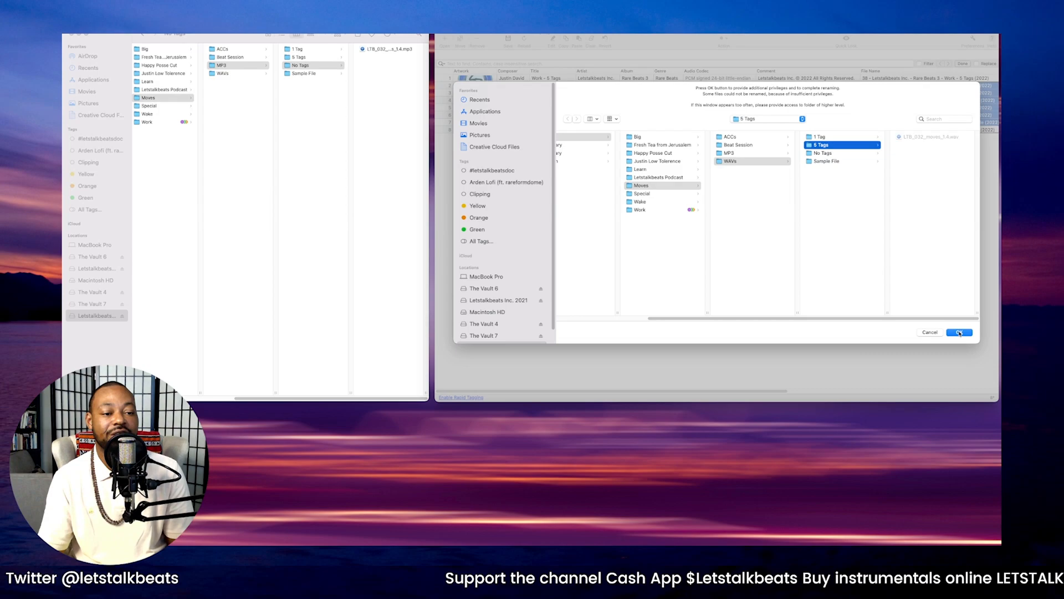
click(959, 332)
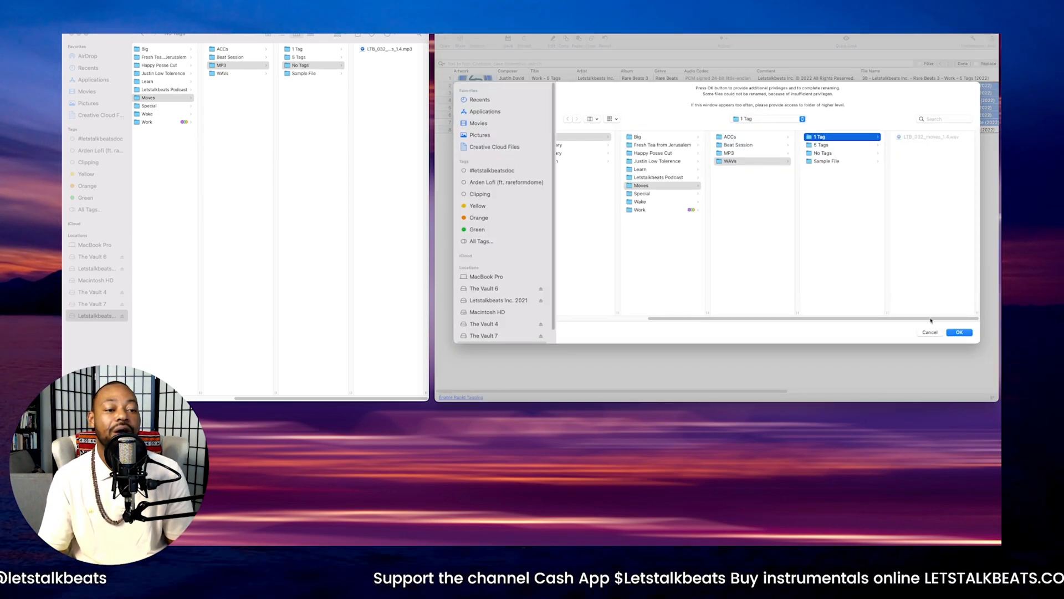
click(959, 332)
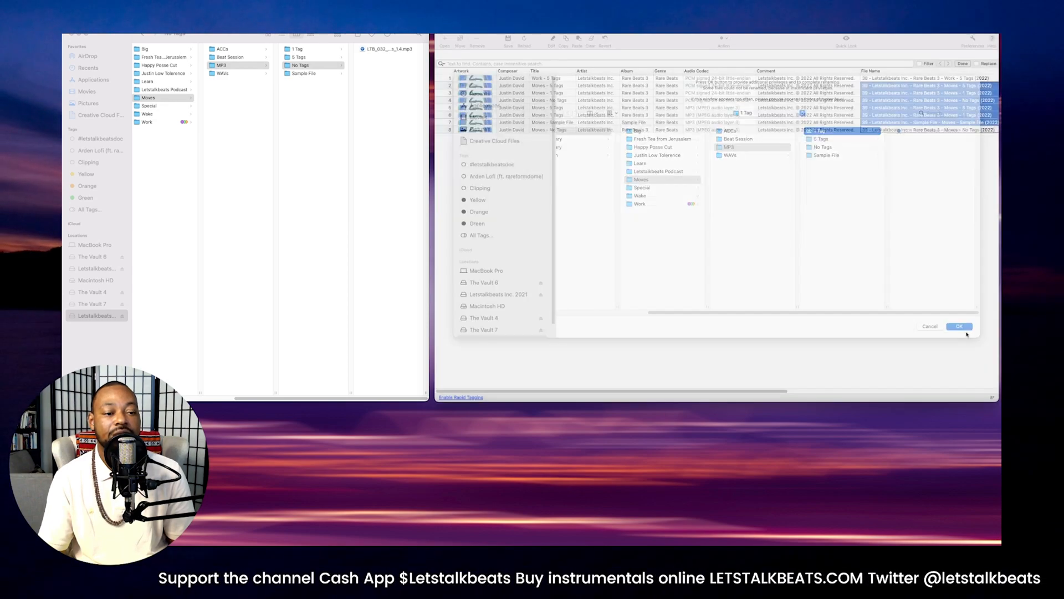
click(959, 326)
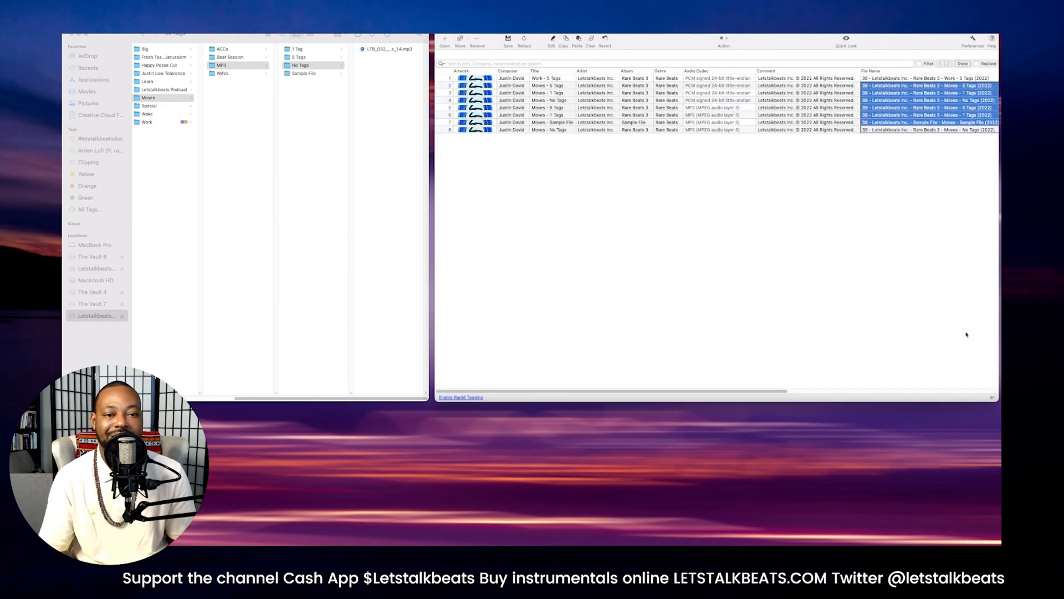
Step: Select the renamed No Tags MP3 to preview its Moves title, album and composer
click(508, 40)
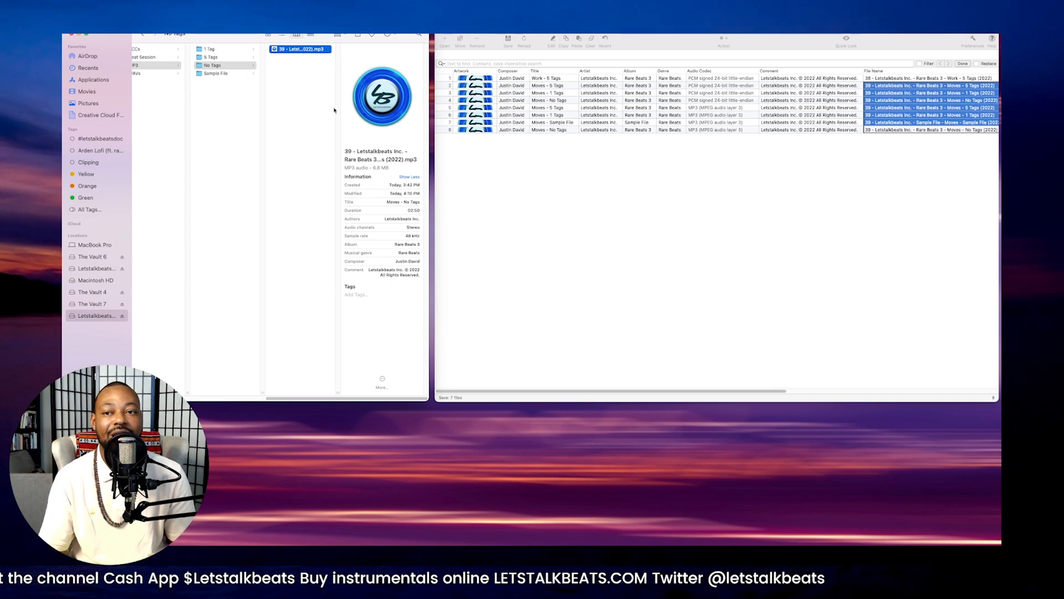
mouse_move(327, 345)
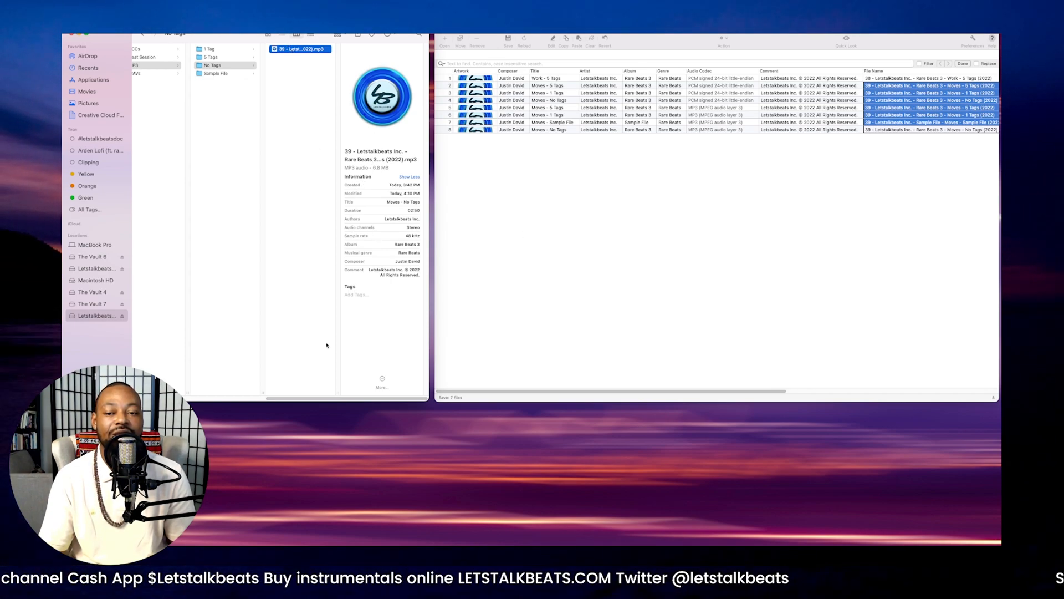